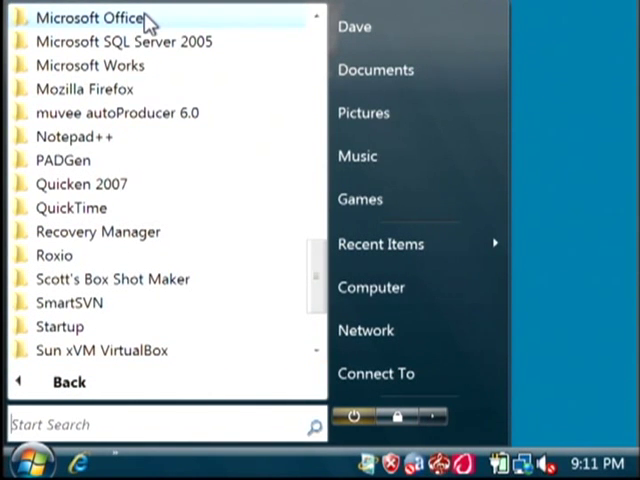
Launch Microsoft Office Excel 2007 from the Start Menu's Microsoft Office folder.
click(90, 18)
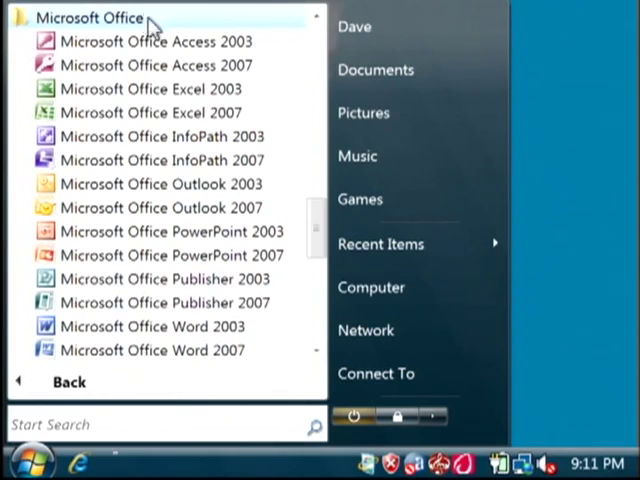
click(124, 112)
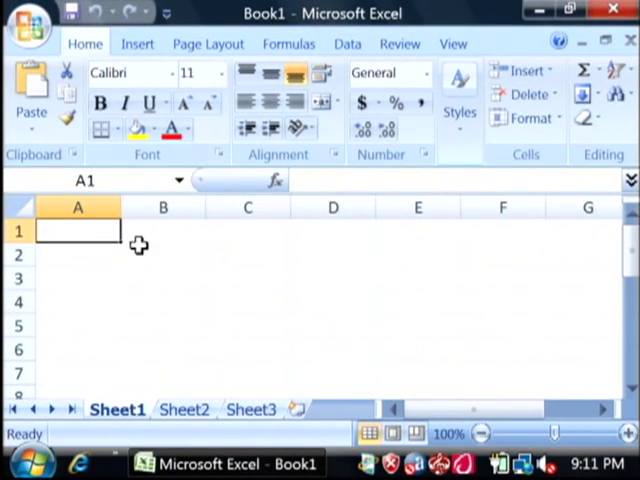
mouse_move(122, 280)
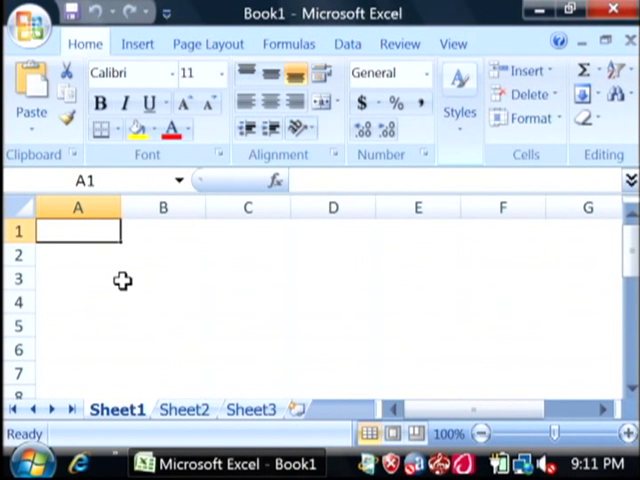
mouse_move(104, 244)
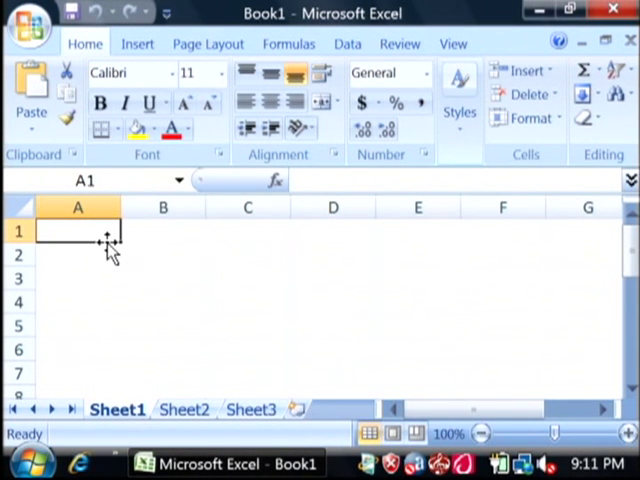
mouse_move(220, 290)
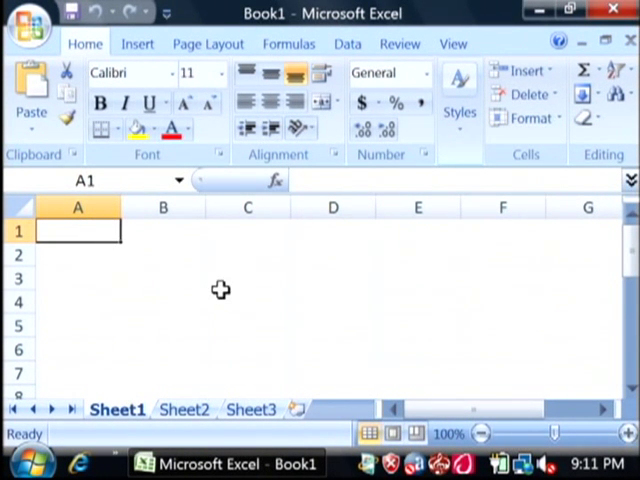
Enter the headers Item Name and Budget Amount in A1 and B1.
text(Ite)
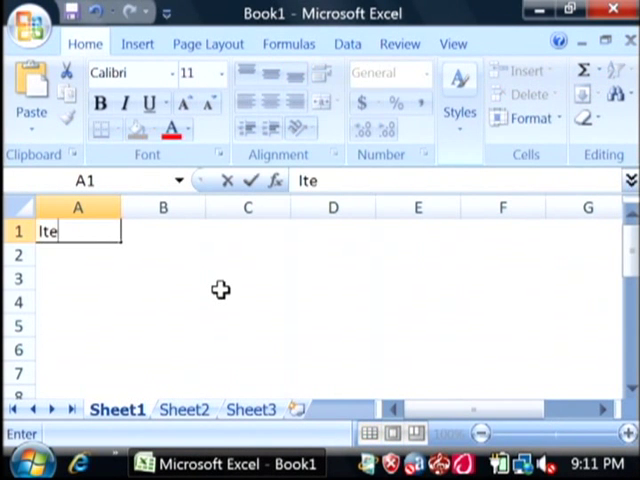
key(Tab)
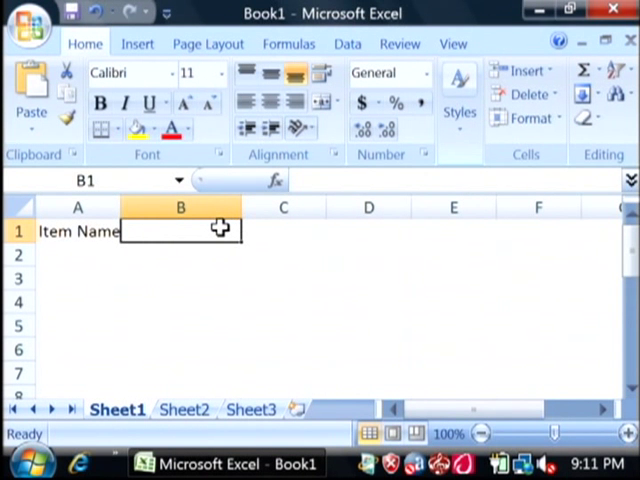
text(B)
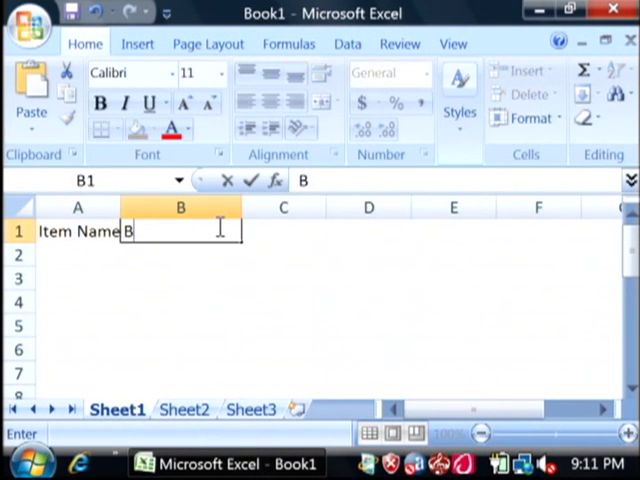
text(udget Amoun)
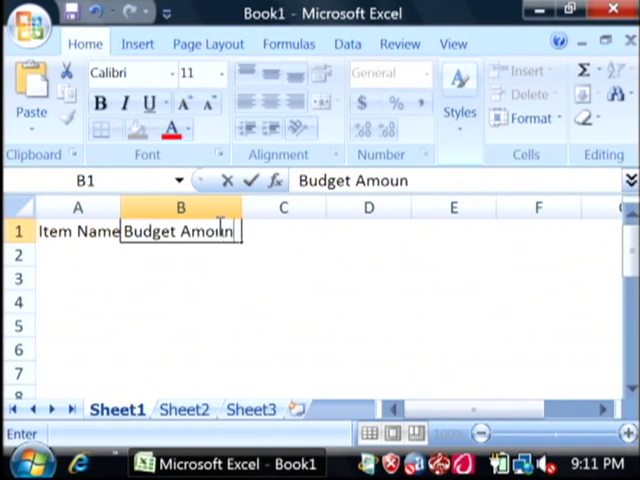
key(Enter)
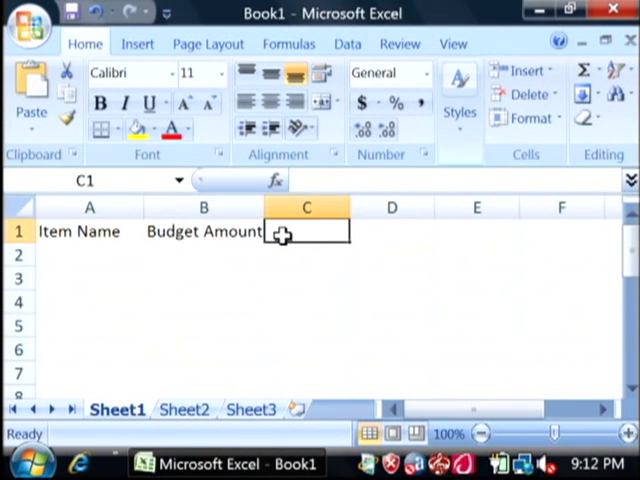
Enter Amount Spent and Difference in C1 and D1, widening column C to fit.
text(Amount Spent)
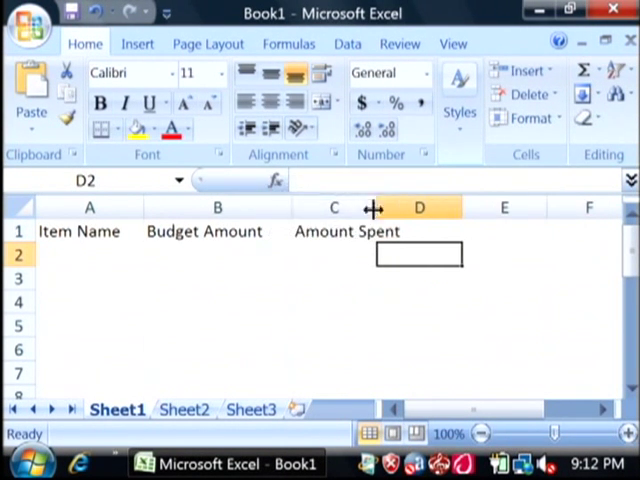
drag(372, 208, 420, 208)
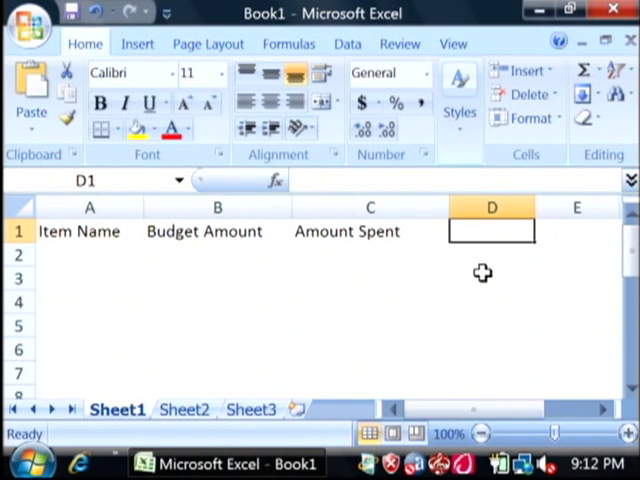
text(Differen)
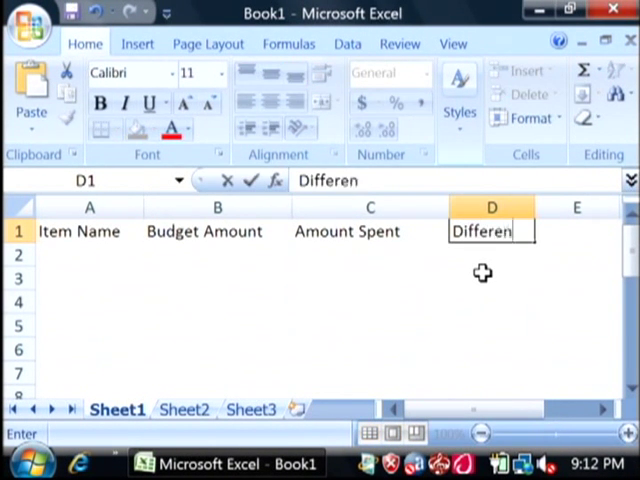
key(Enter)
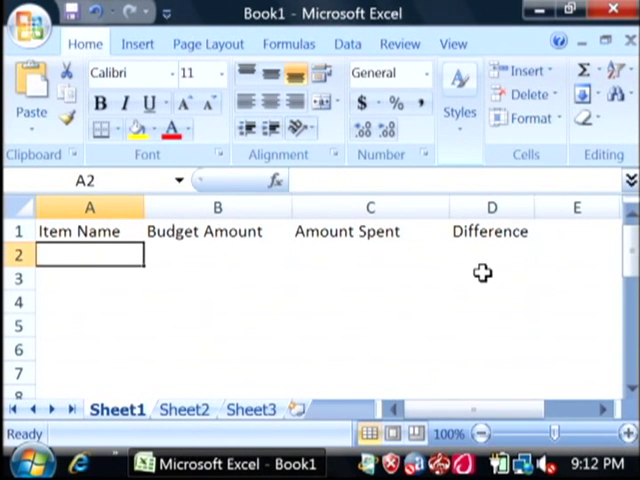
List Mortage, Food and Gas in cells A2, A3 and A4 under Item Name.
text(Mortag)
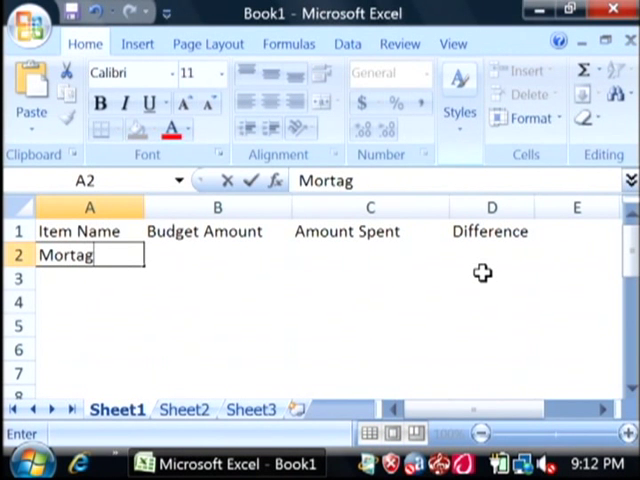
text(Food)
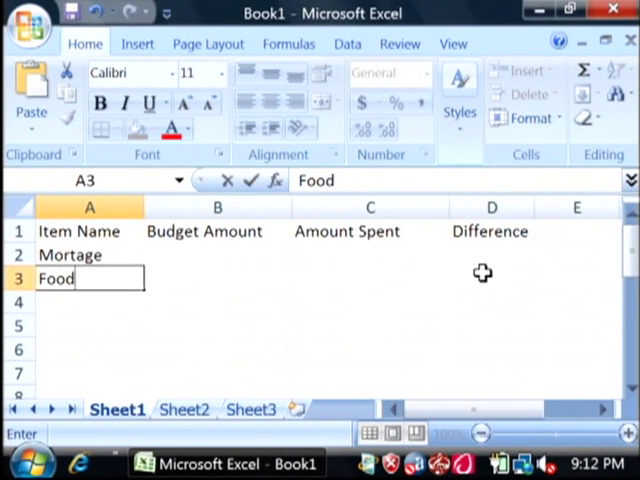
text(Gas)
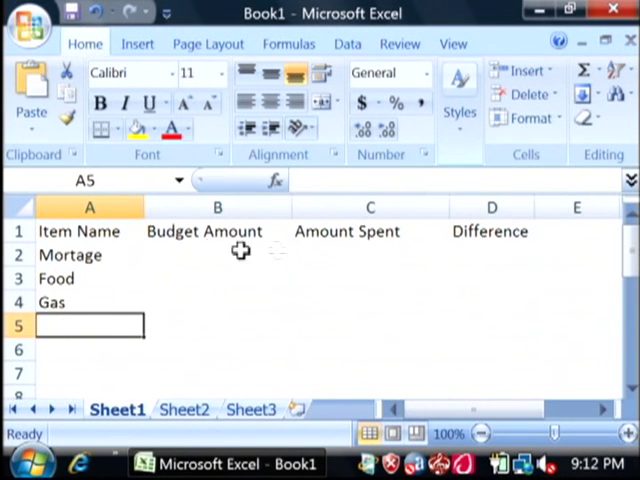
Enter budget amounts 1500 for Mortage in B2 and 700 for Gas in B4.
click(216, 254)
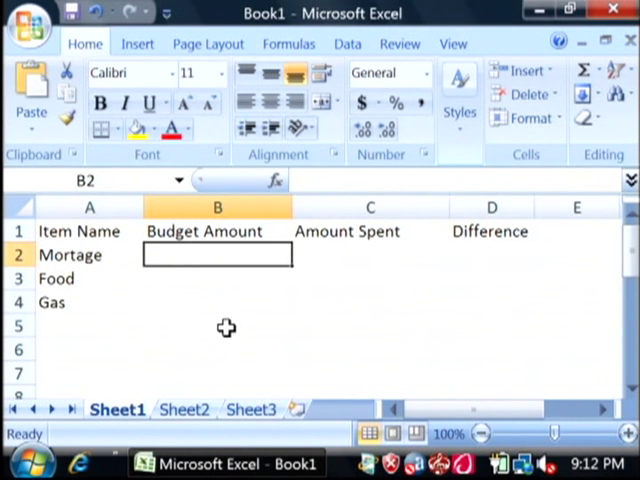
text(1500)
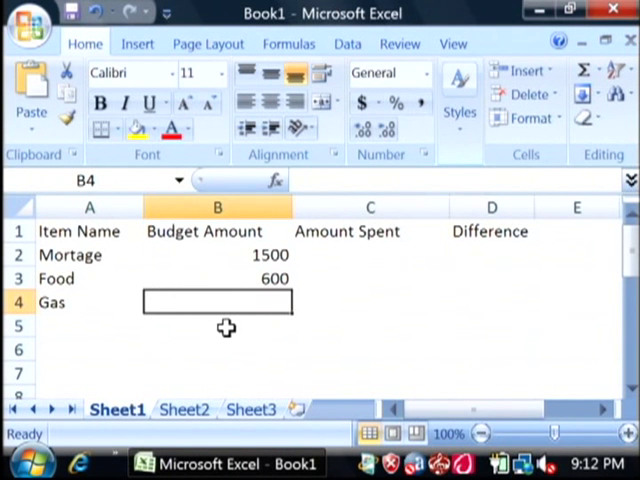
text(700)
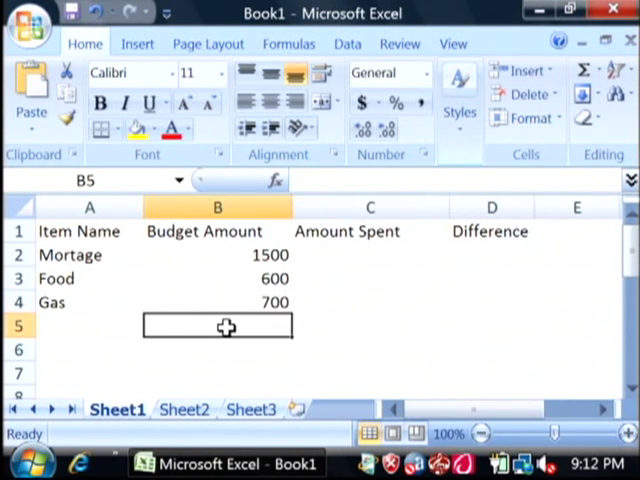
Record amounts spent down column C: 1500 for Mortage, 557 for Food, 850 for Gas.
click(370, 256)
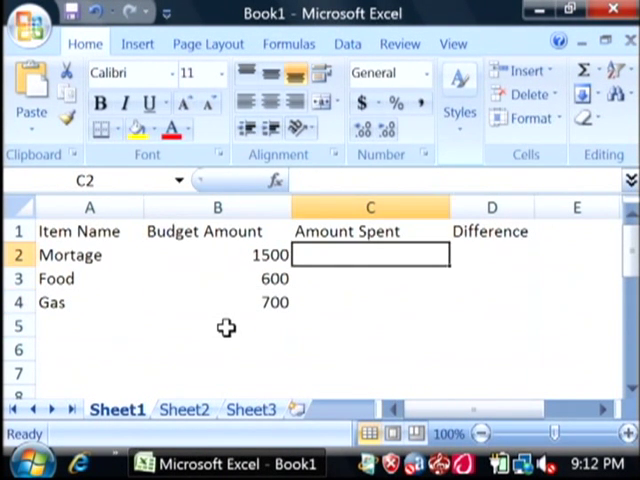
text(150)
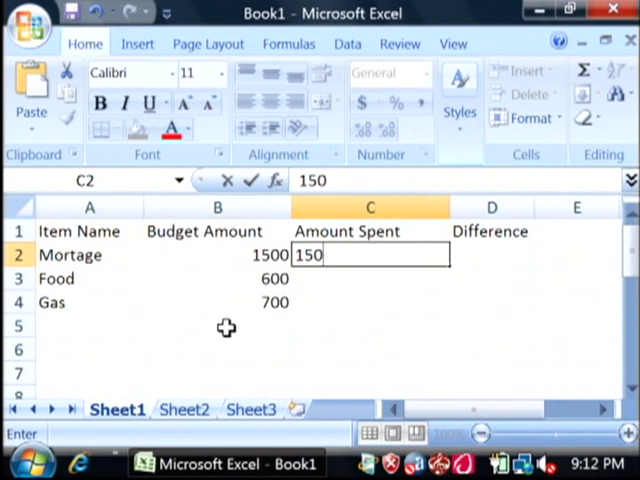
key(Enter)
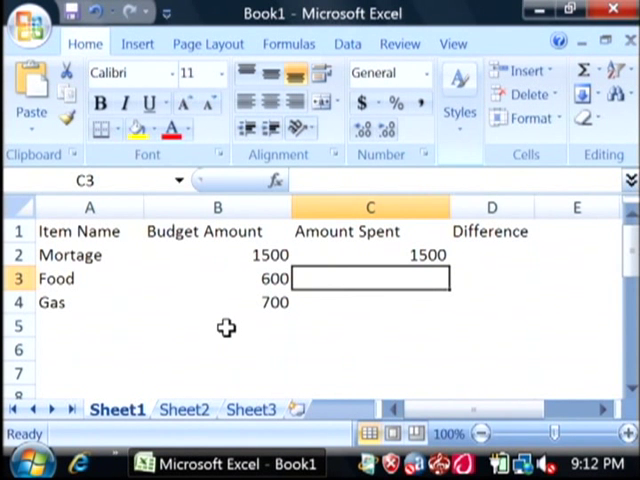
text(557)
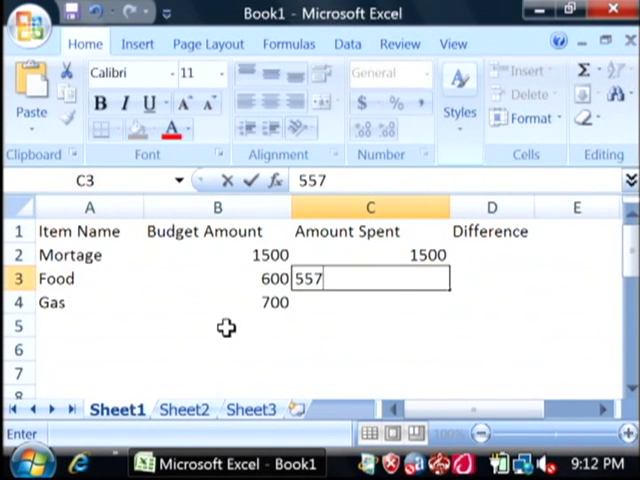
key(Enter)
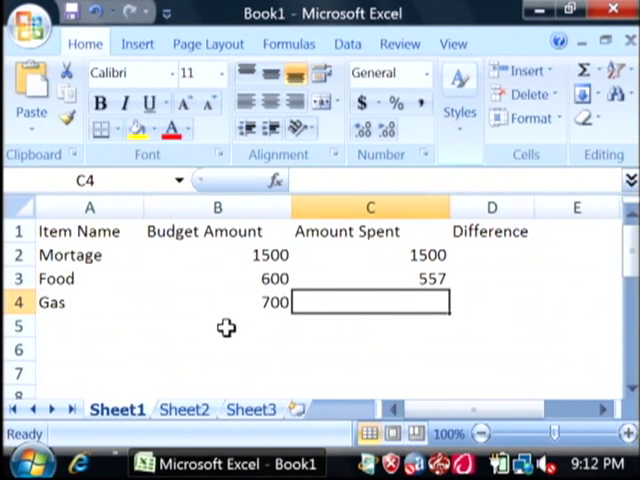
text(850)
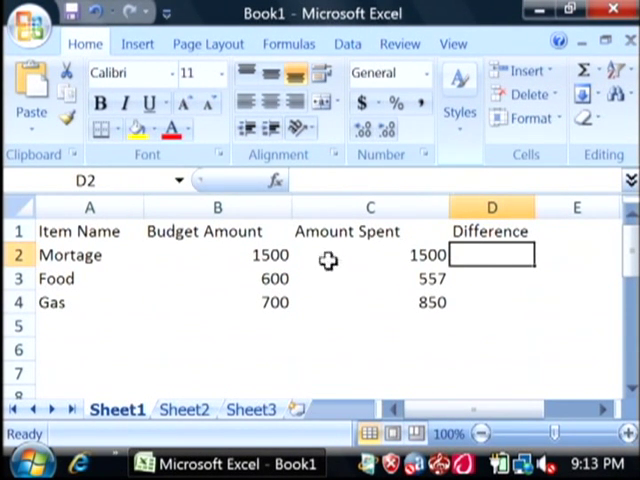
mouse_move(470, 278)
text(=)
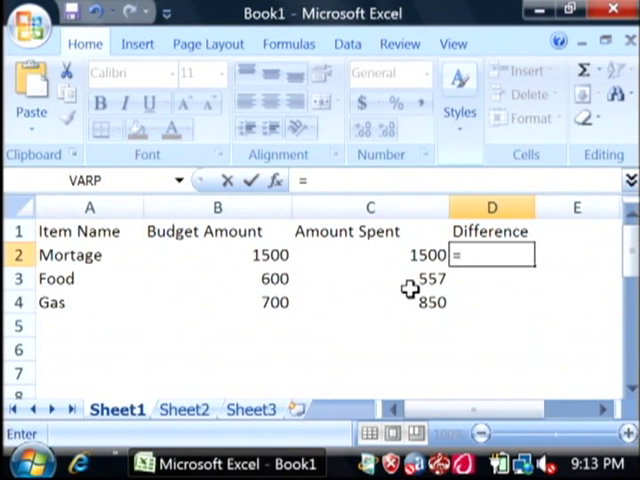
mouse_move(298, 300)
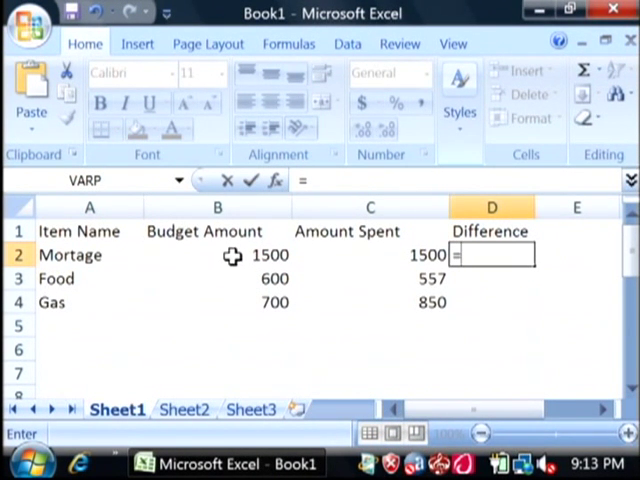
Build Mortage's Difference formula in D2 as B2 minus C2, giving 0.
click(232, 256)
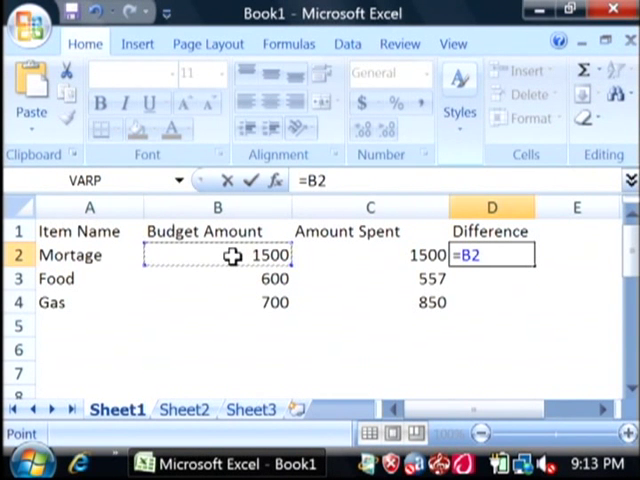
text(-)
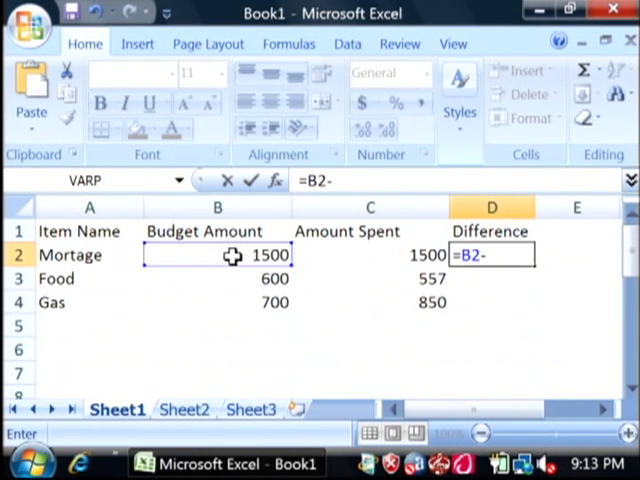
click(368, 256)
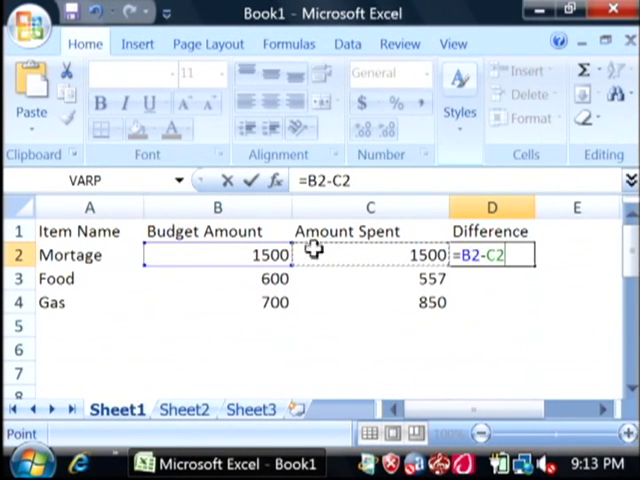
key(Enter)
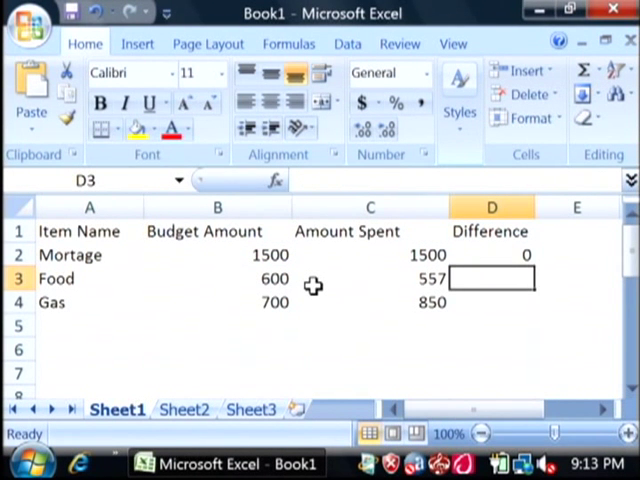
mouse_move(466, 264)
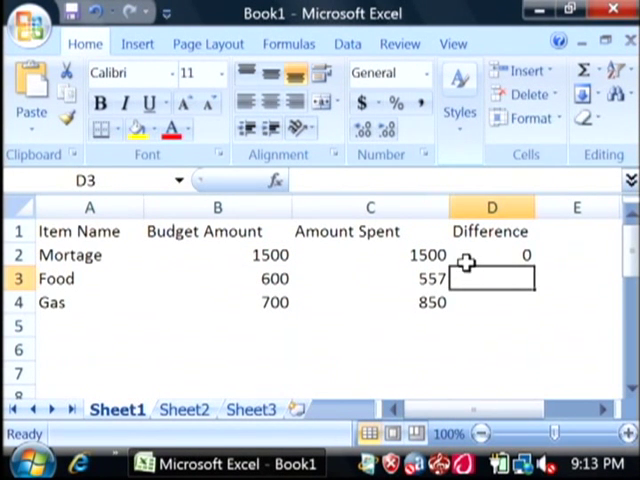
Copy the D2 difference formula down to D3:D4, giving Food 43 and Gas -150.
click(490, 256)
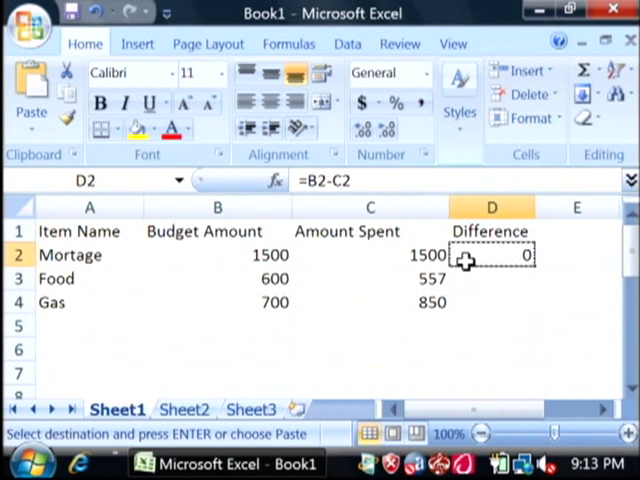
click(490, 280)
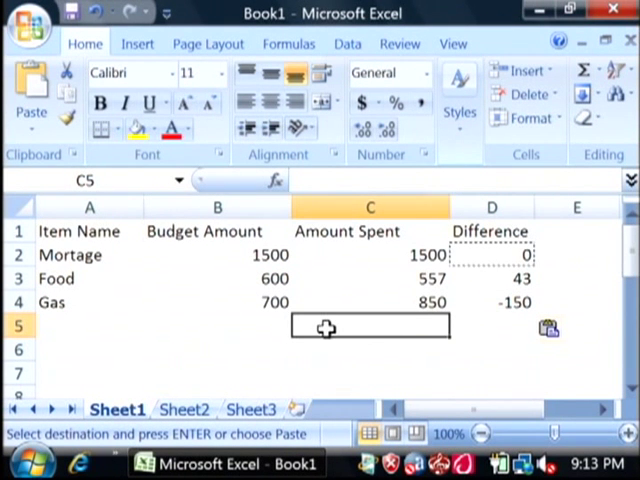
mouse_move(472, 288)
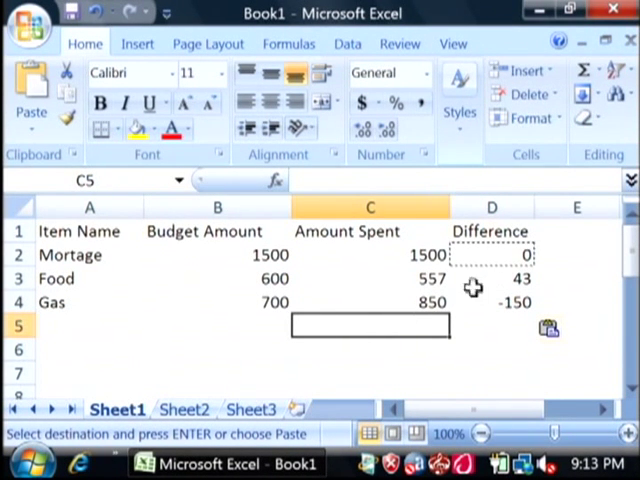